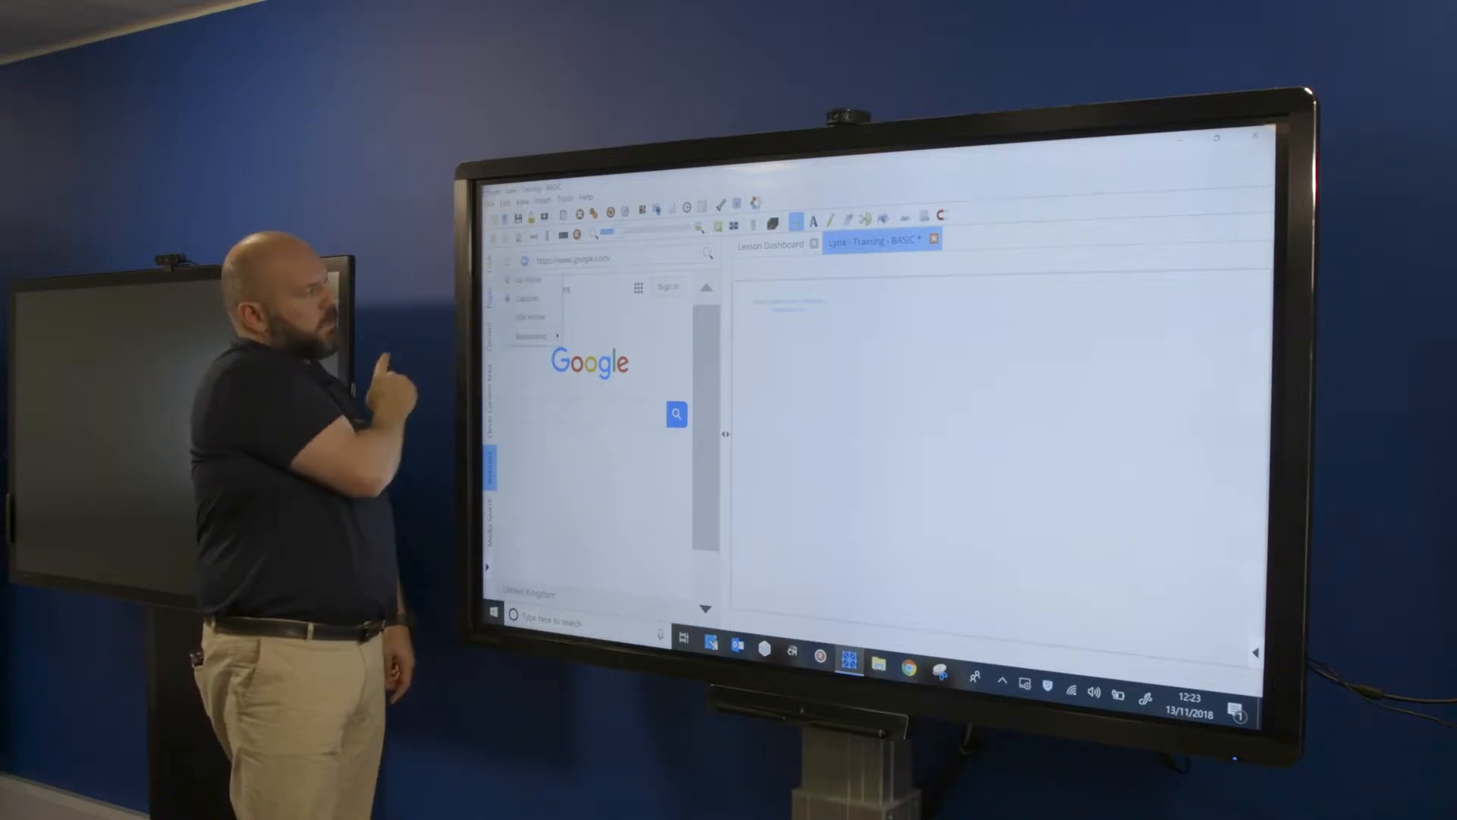
# Enter 'clevertouch' into the Google search box in the side-panel browser
pyautogui.click(529, 335)
pyautogui.write('clevertou')
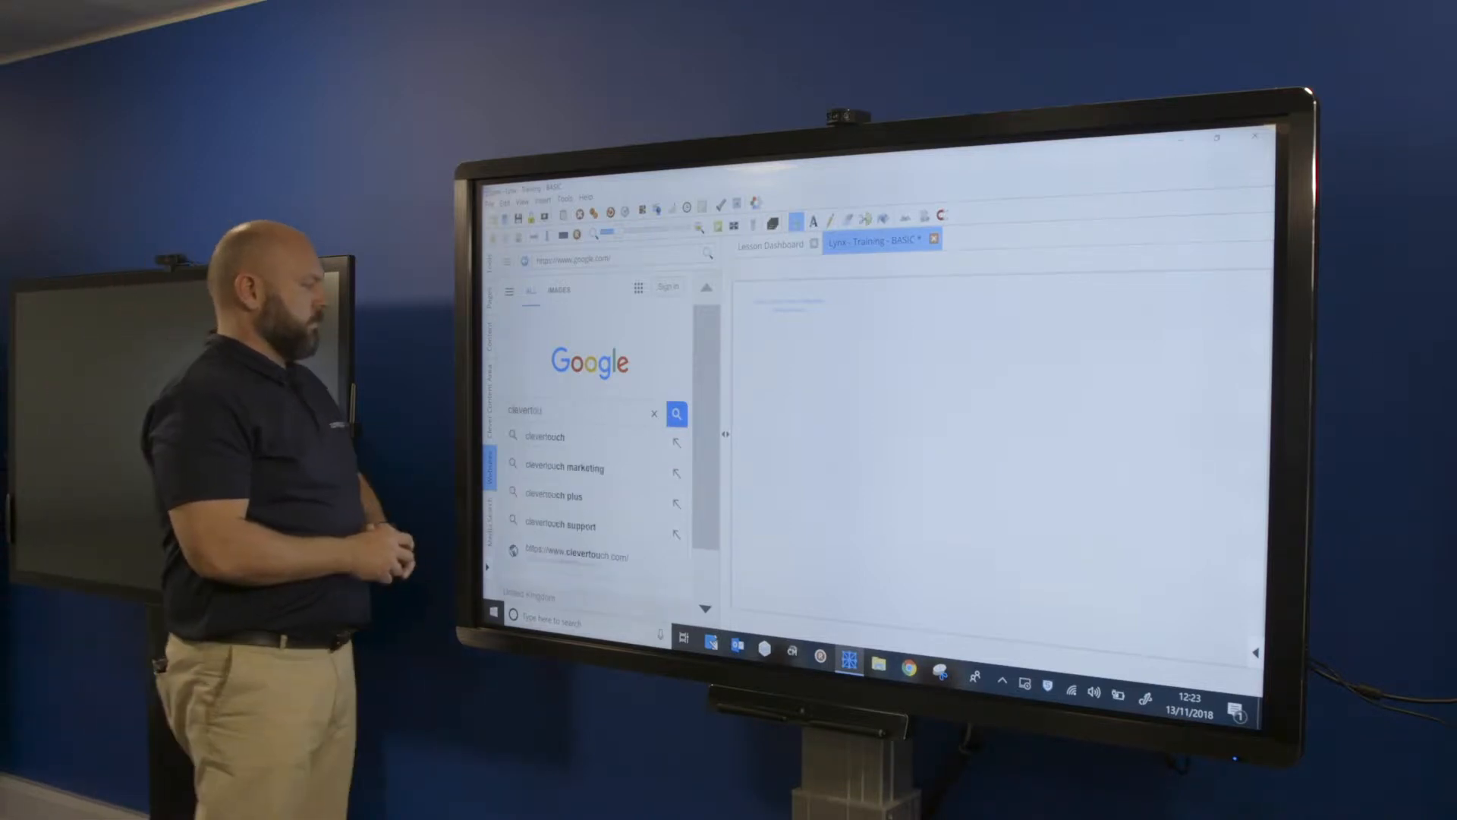
# Run the 'clevertouch' Google search and scroll down through the results
pyautogui.click(676, 413)
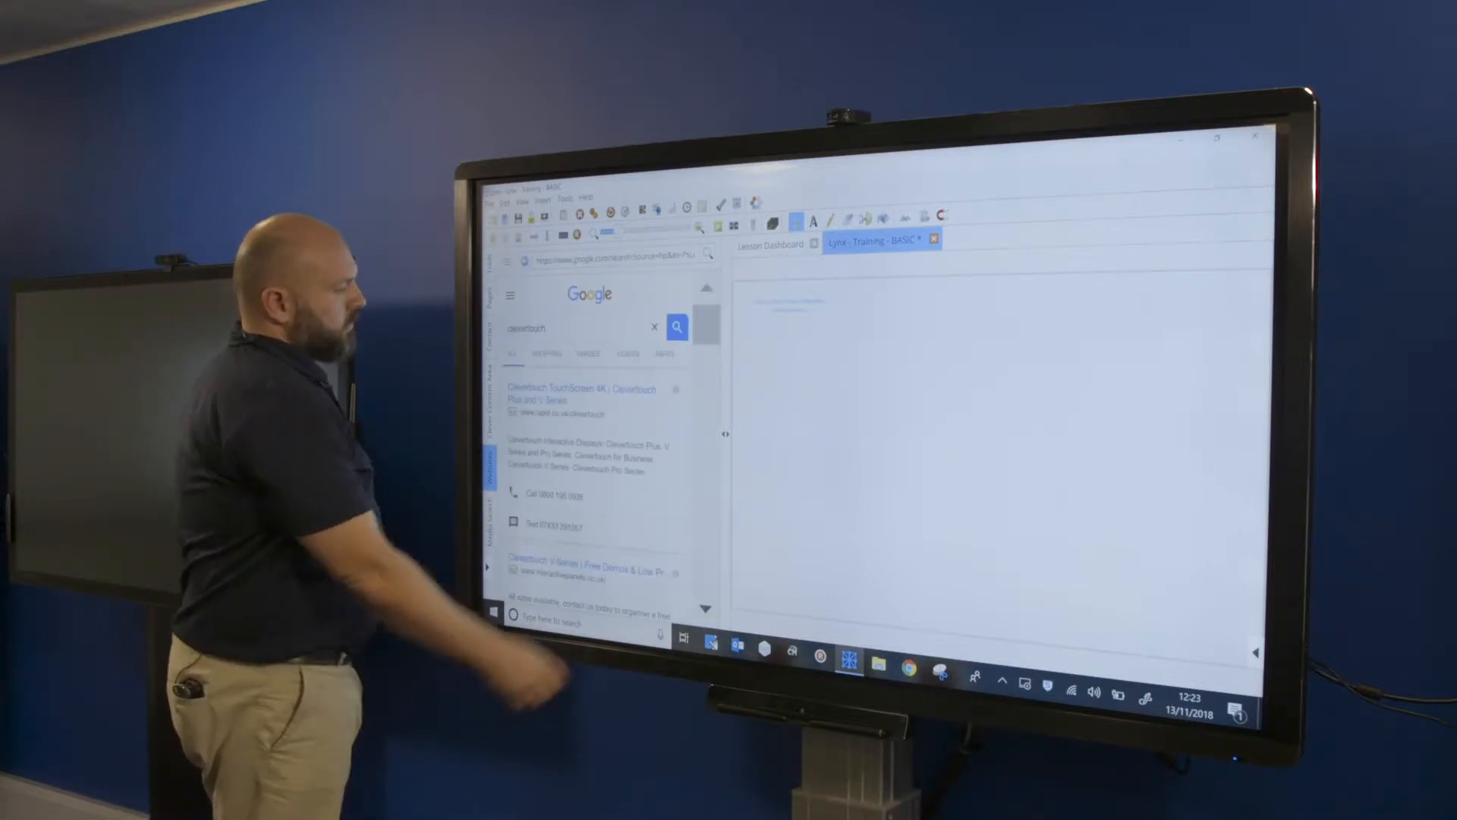
pyautogui.scroll(-3)
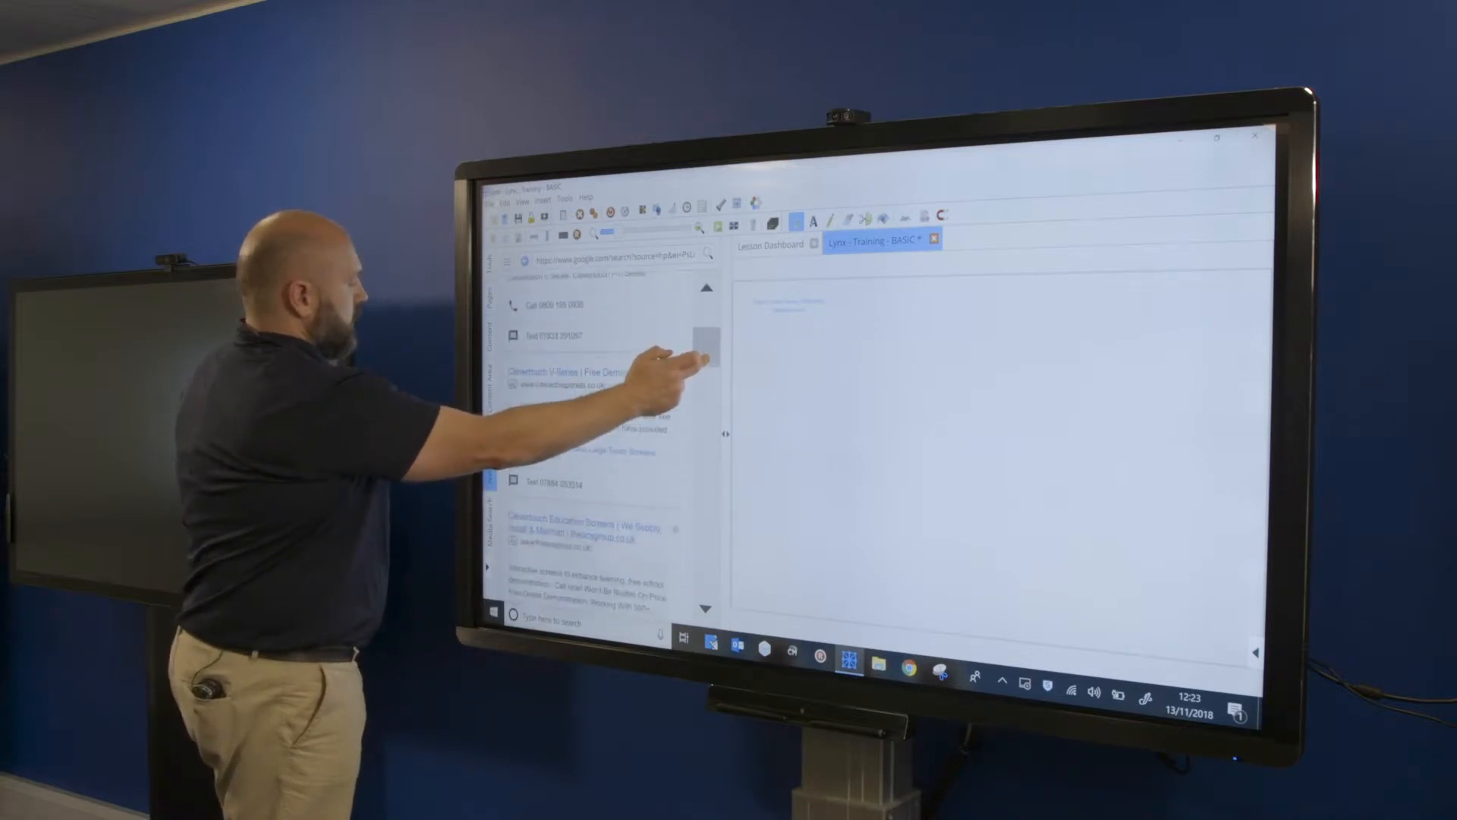
pyautogui.scroll(-3)
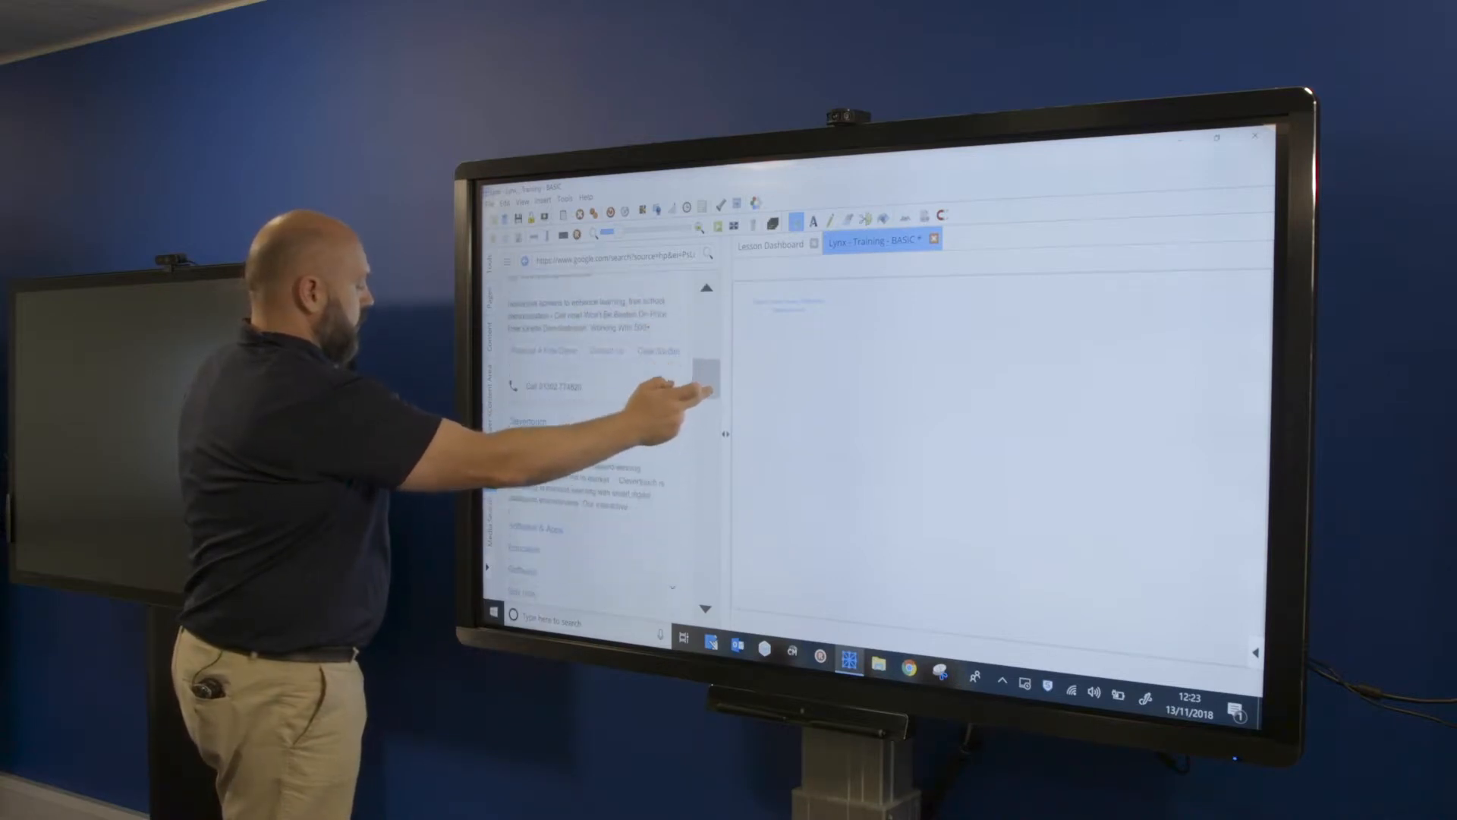